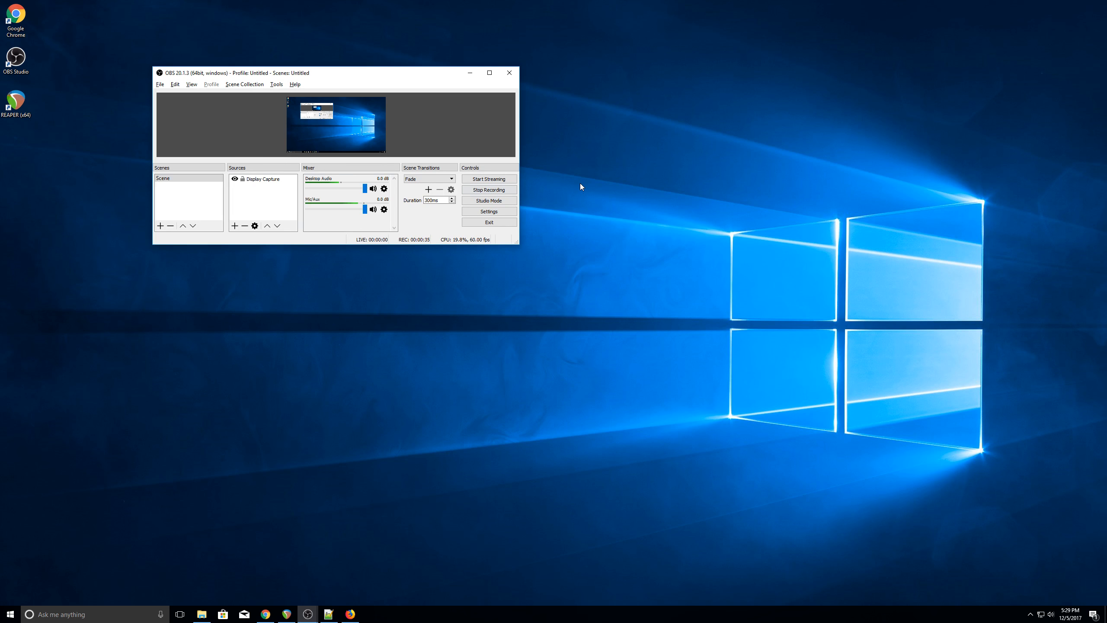
mouse_move(404, 553)
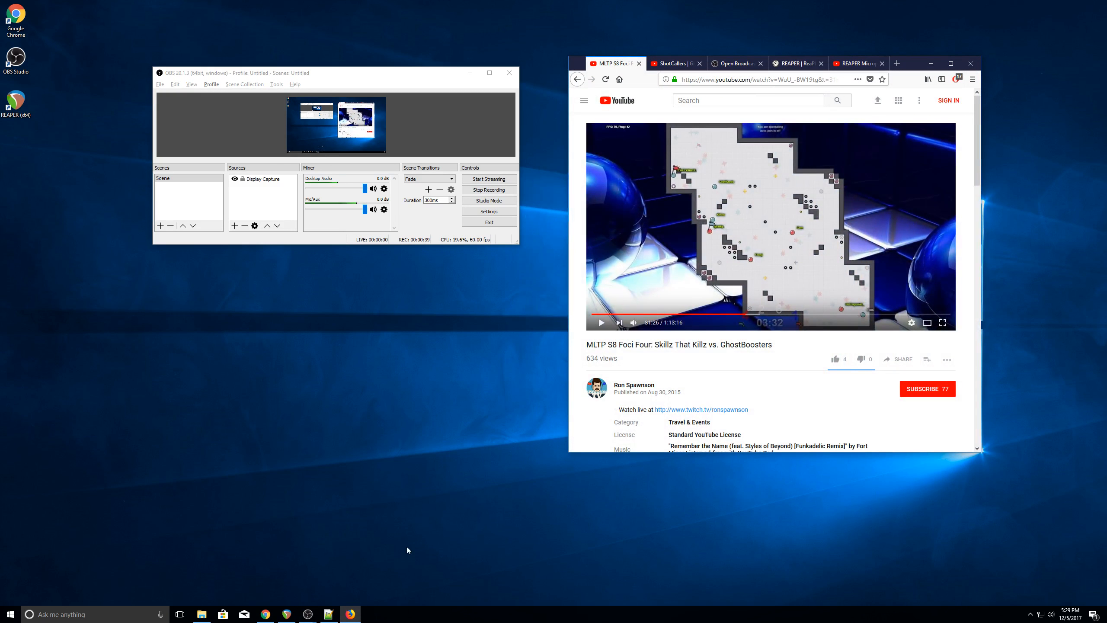
mouse_move(448, 501)
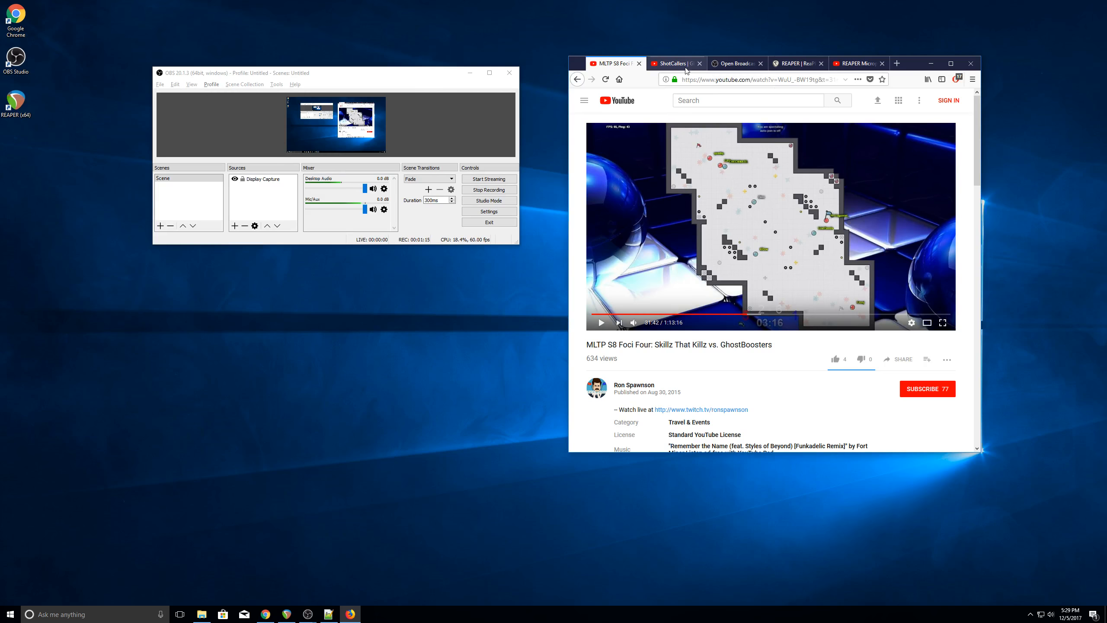
- Watch the ShotCallers GhostBoosters vs RePublicans match, then view the OBS Studio website
left_click(674, 62)
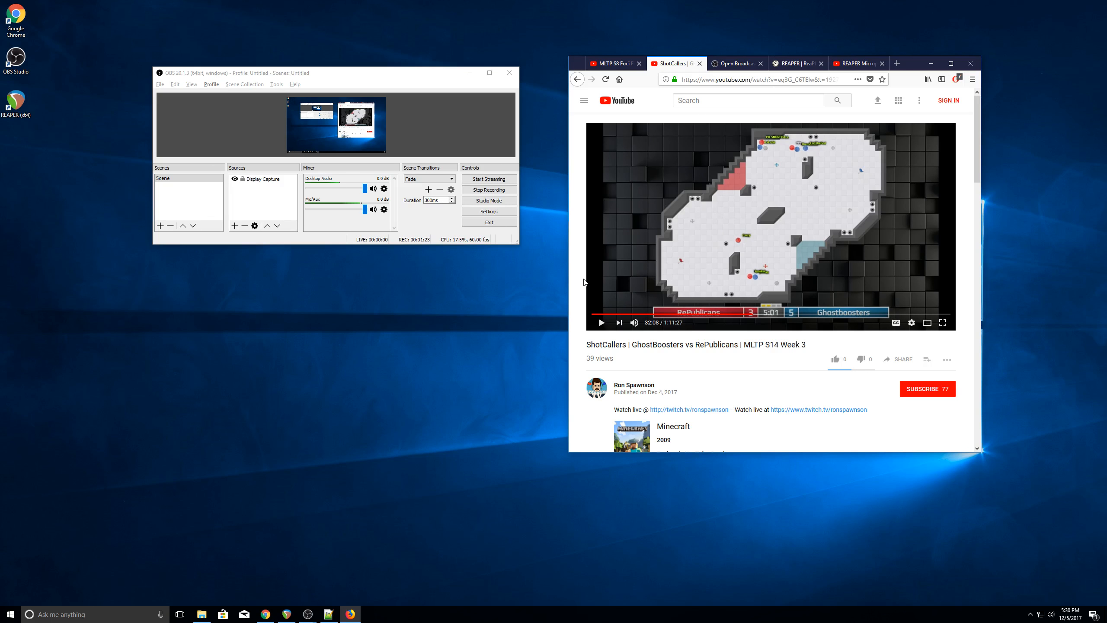
mouse_move(623, 304)
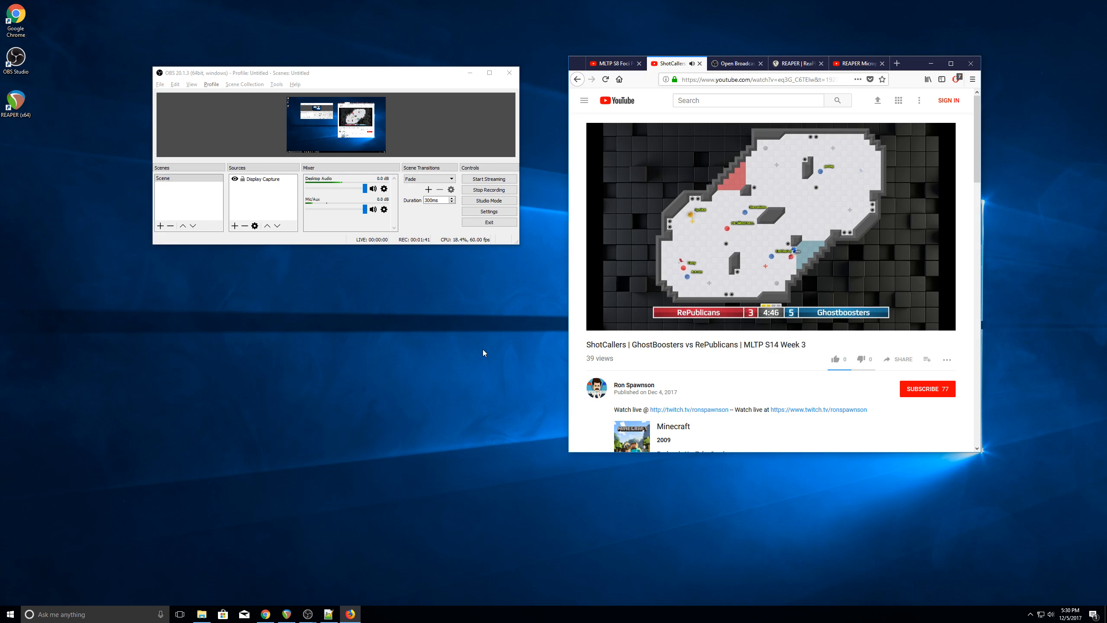
mouse_move(558, 322)
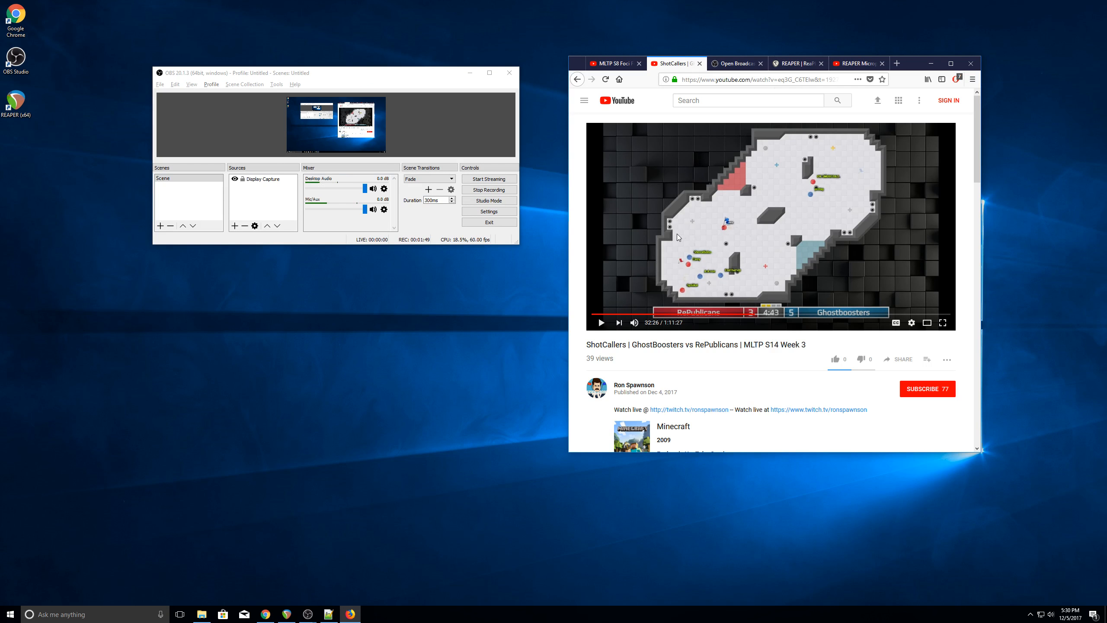
mouse_move(664, 158)
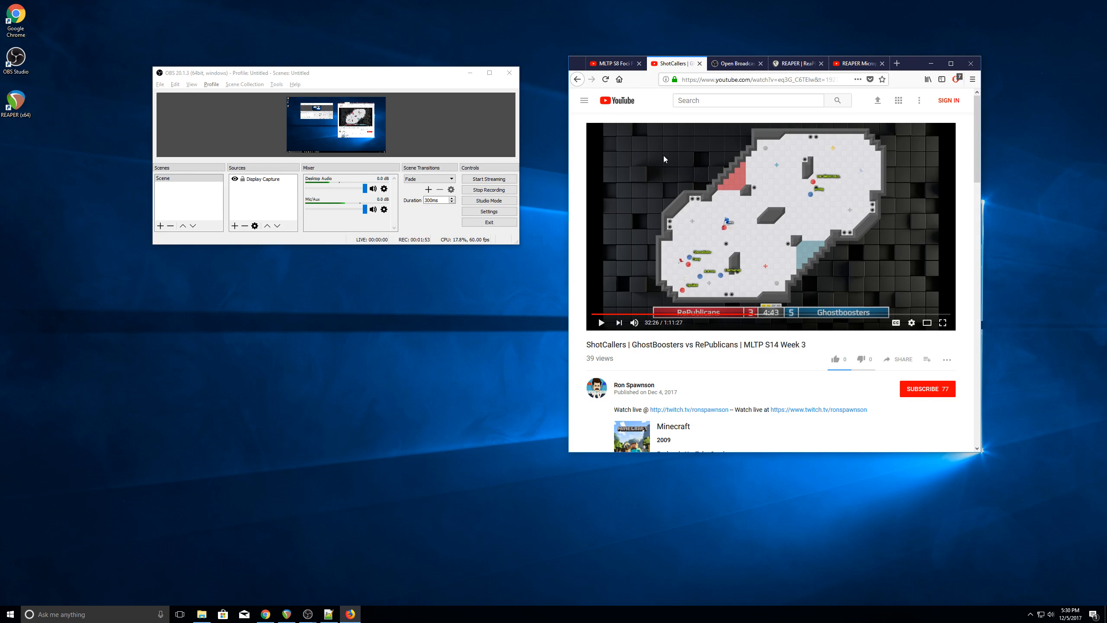
left_click(737, 64)
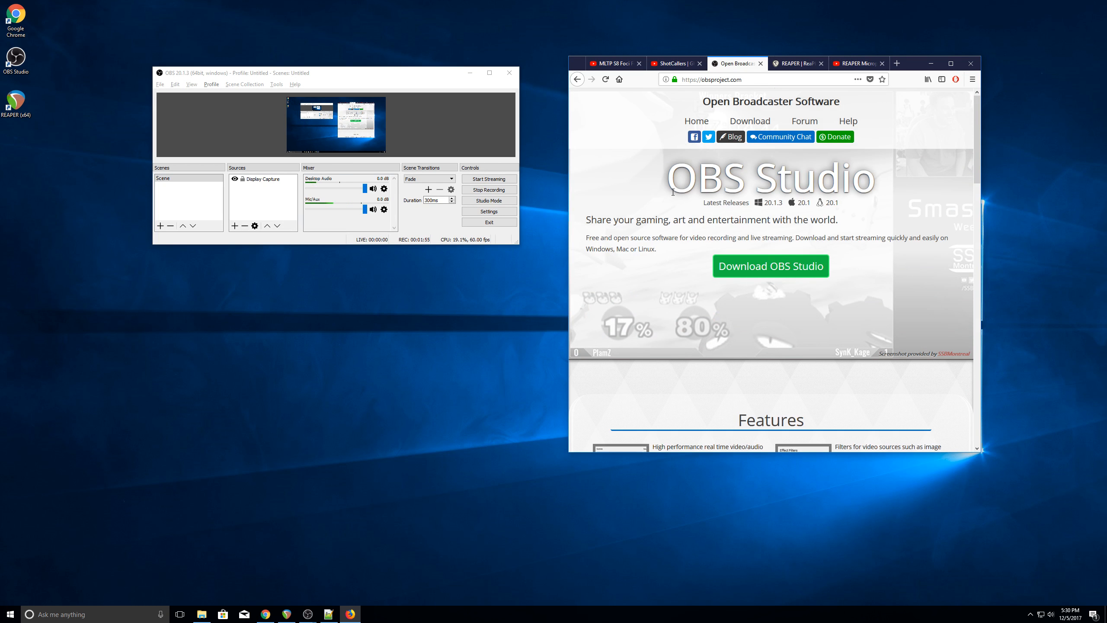
mouse_move(877, 194)
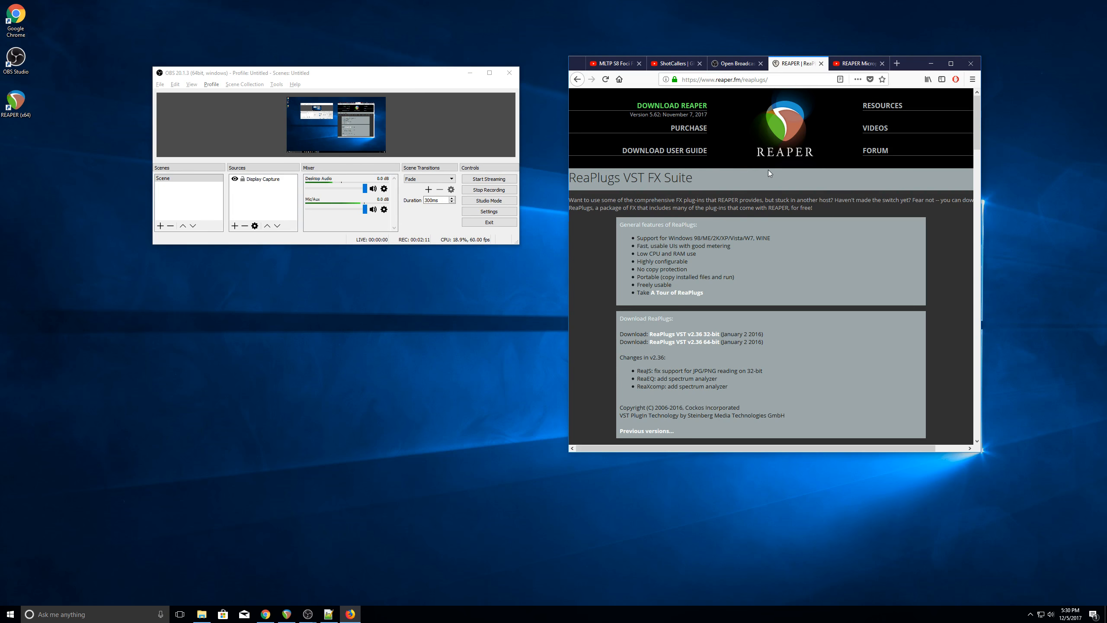
mouse_move(683, 342)
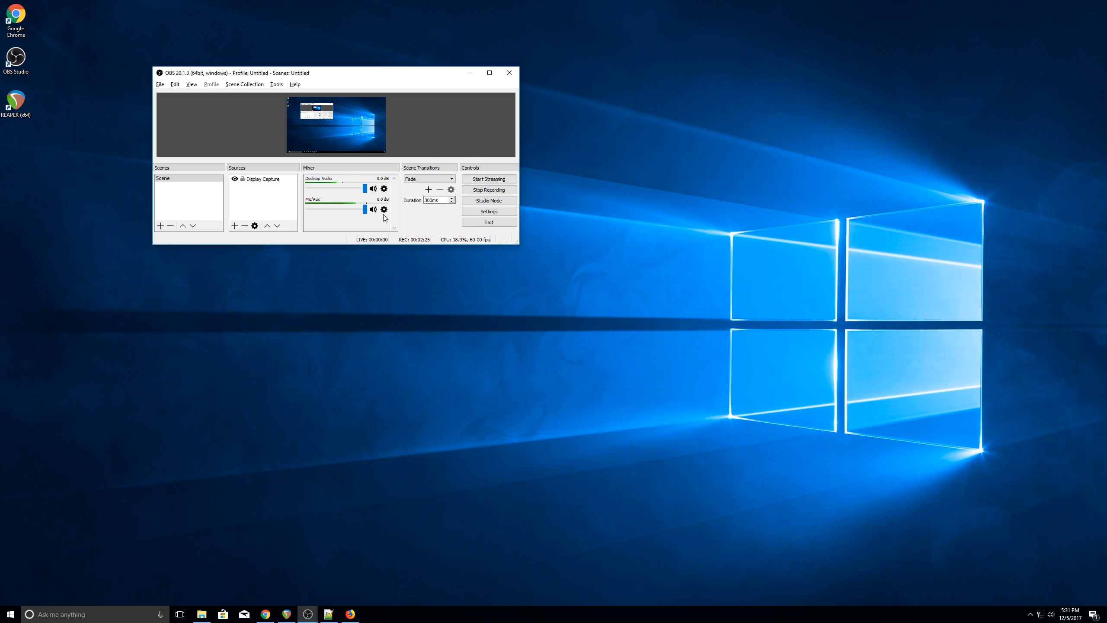
- Remove the existing Compressor filter from the Mic/Aux source's filters
left_click(384, 209)
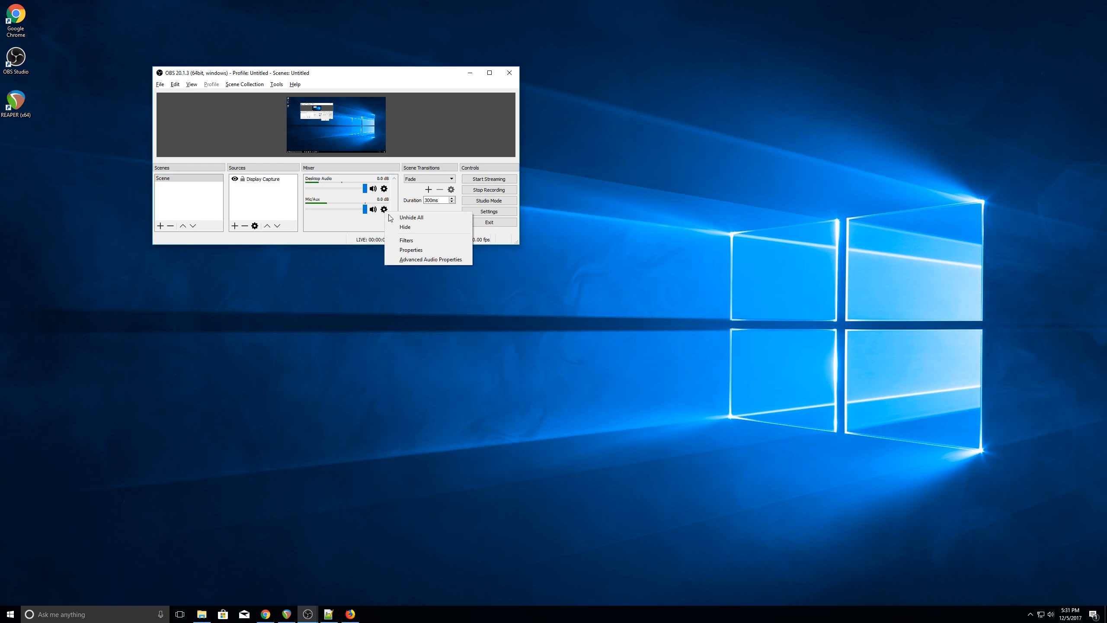
left_click(406, 240)
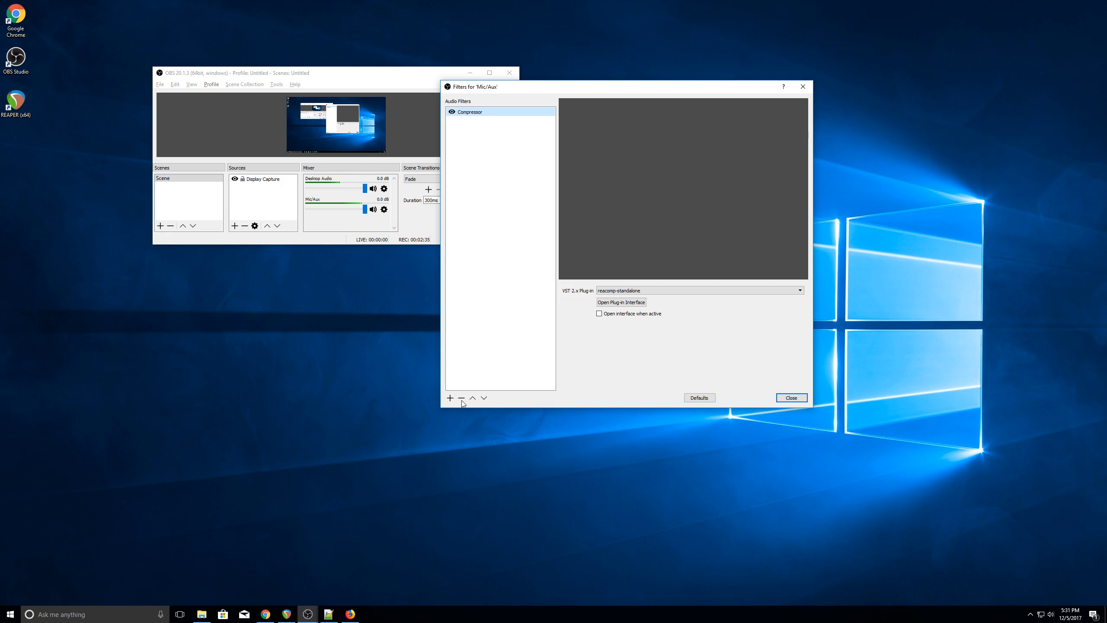
left_click(460, 398)
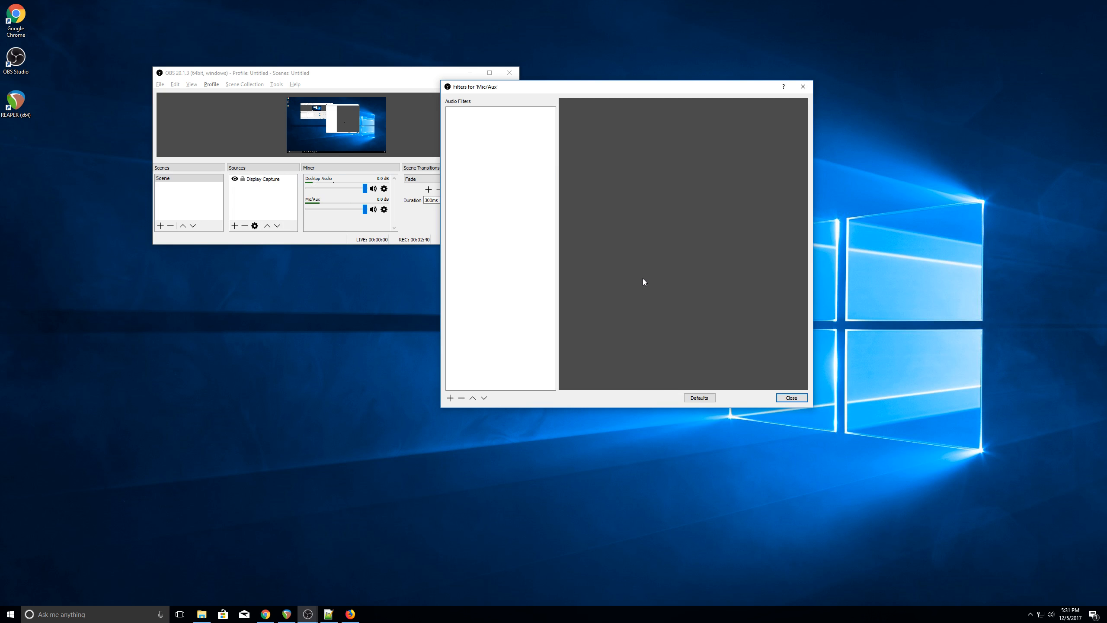
- Add a VST 2.x Plug-in filter named Compressor loading reacomp-standalone
left_click(449, 398)
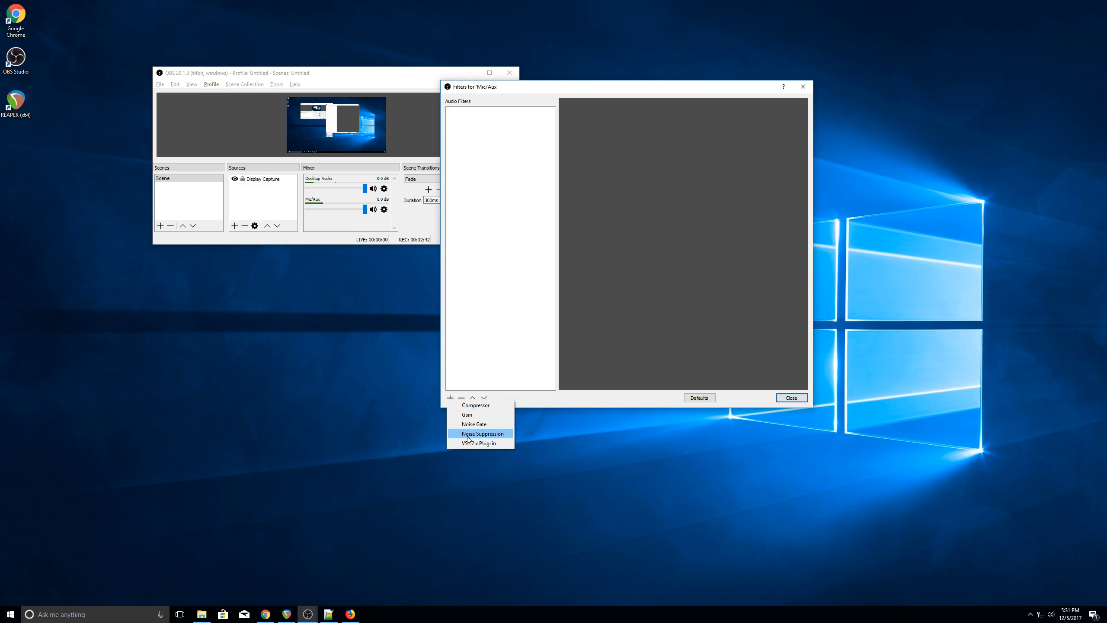
left_click(481, 443)
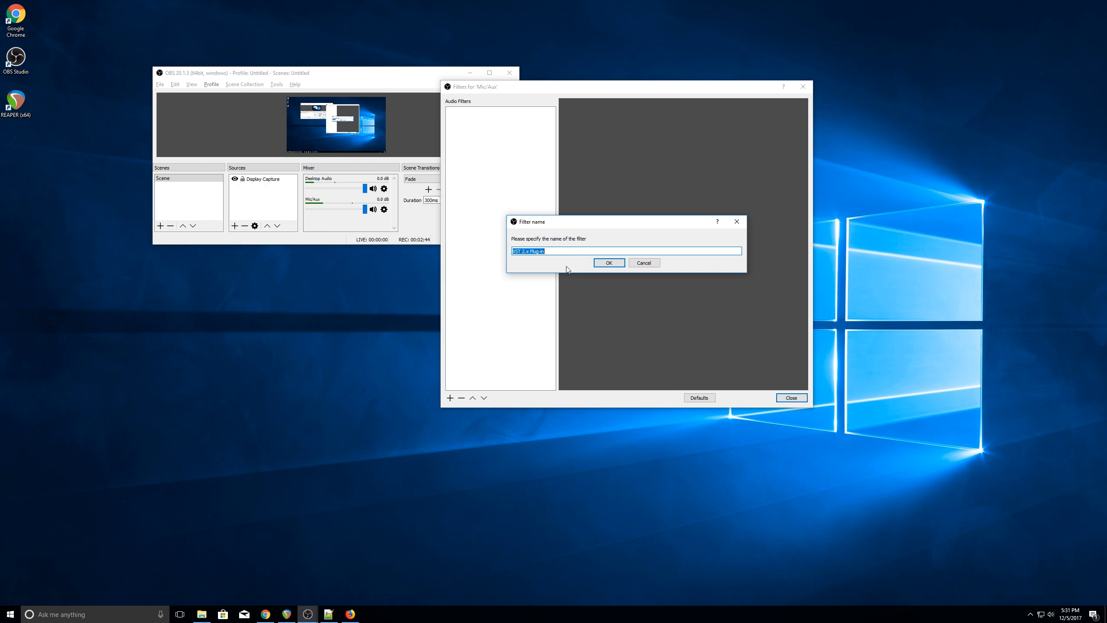
left_click(608, 262)
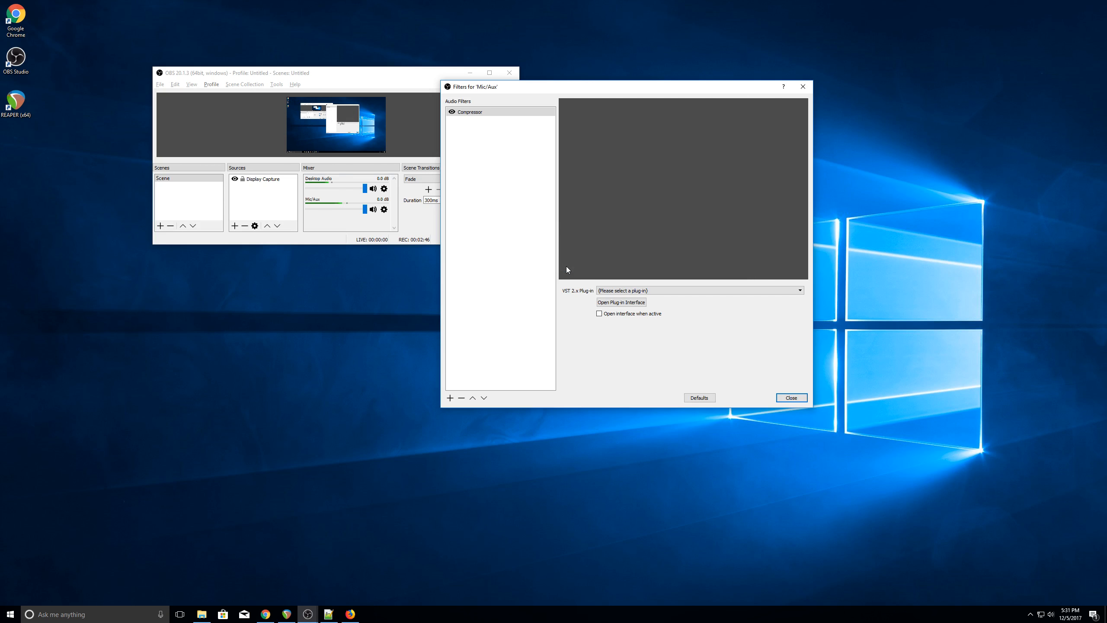
left_click(699, 290)
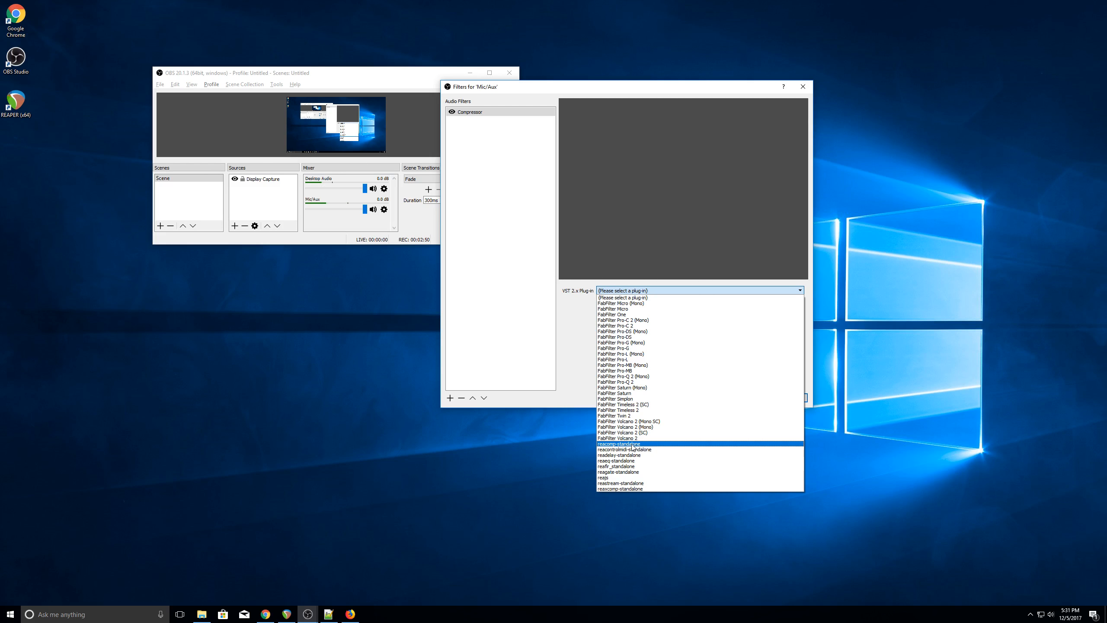
left_click(620, 443)
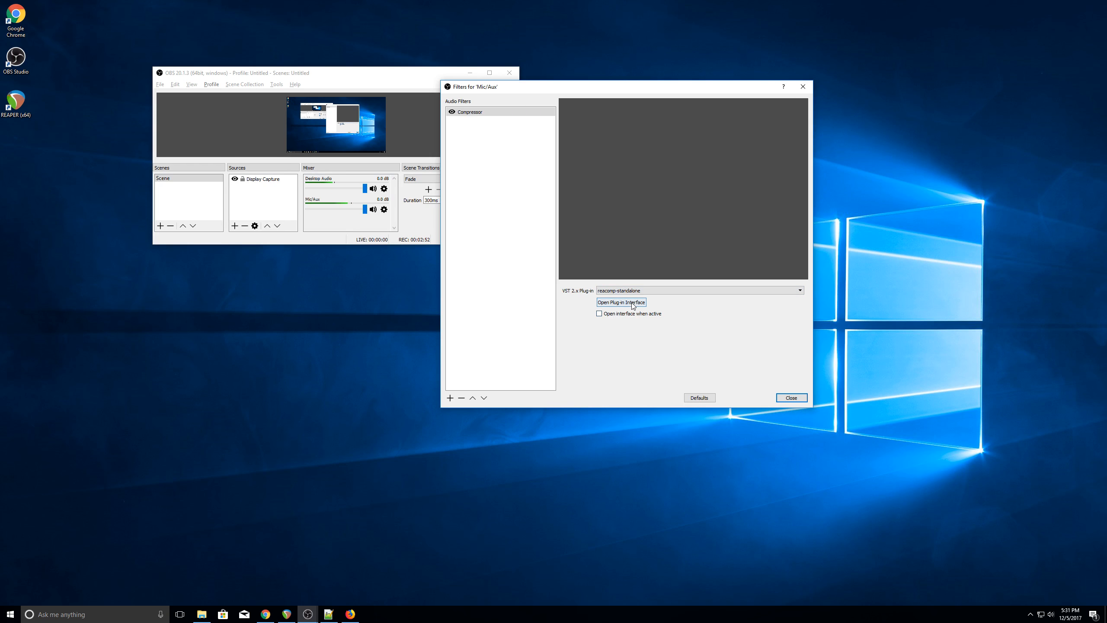
- Open the ReaComp interface, enable auto release, and set the ratio to 4.5:1
left_click(621, 302)
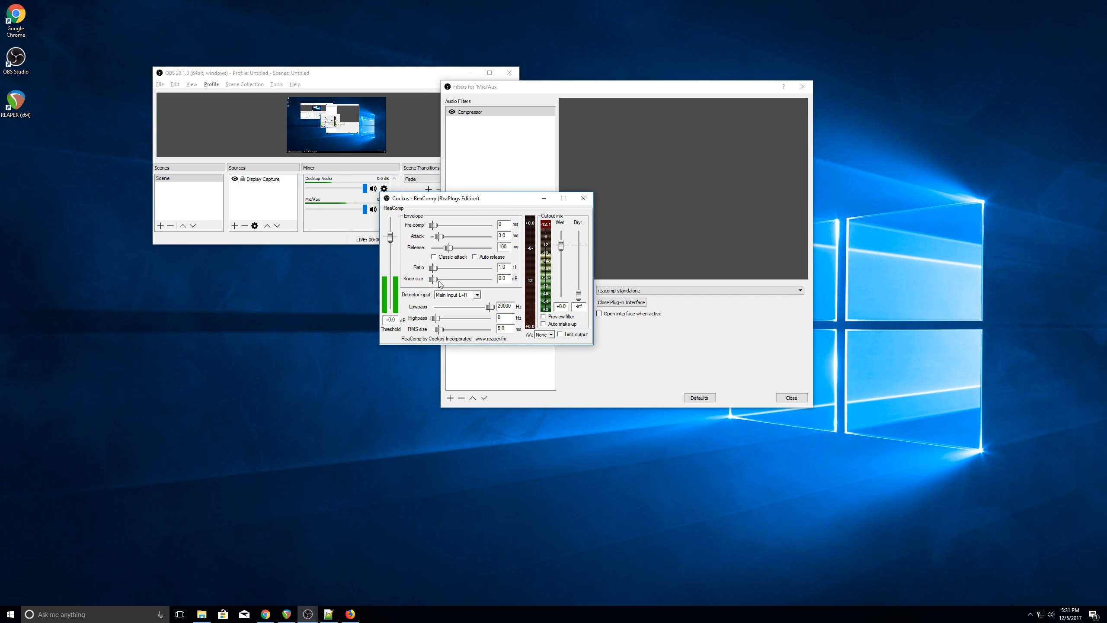
mouse_move(464, 272)
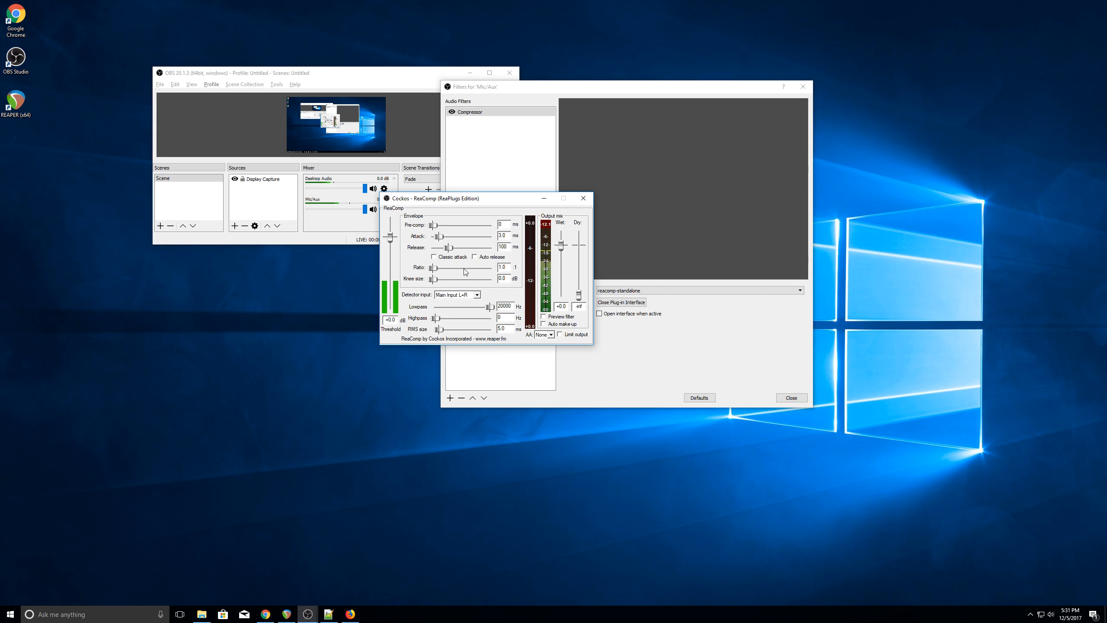
left_click(476, 256)
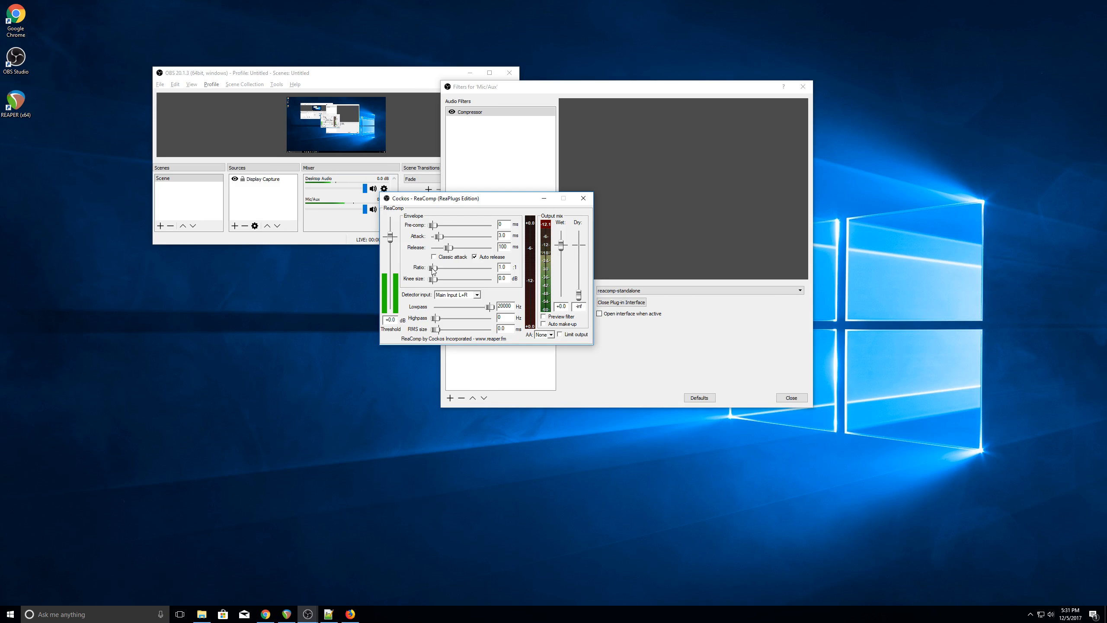
left_click_drag(435, 274, 445, 273)
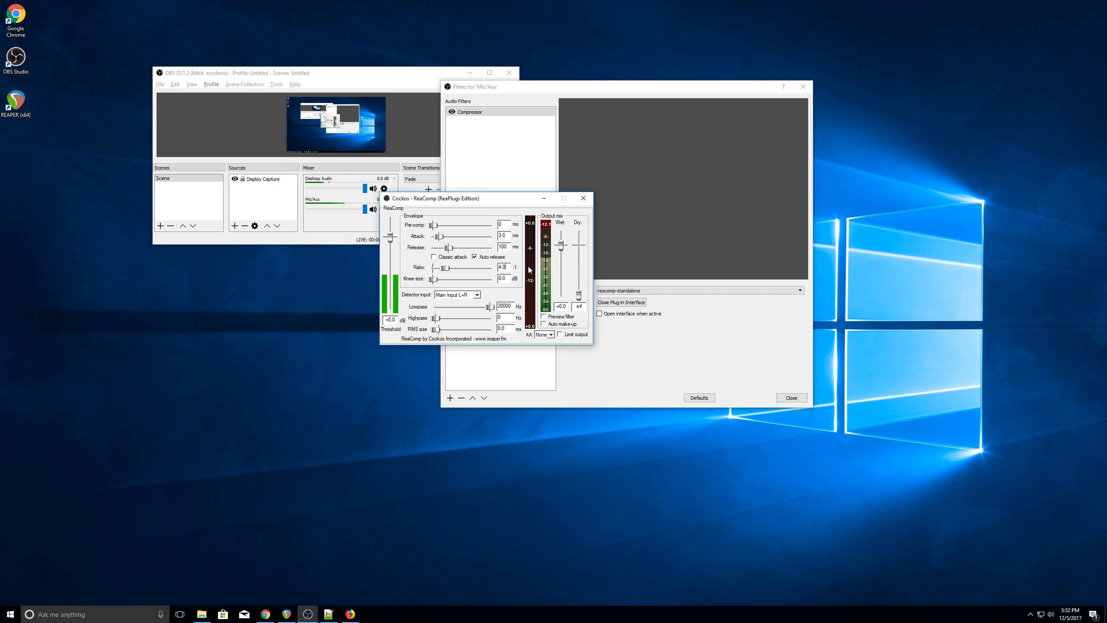
left_click_drag(441, 267, 480, 266)
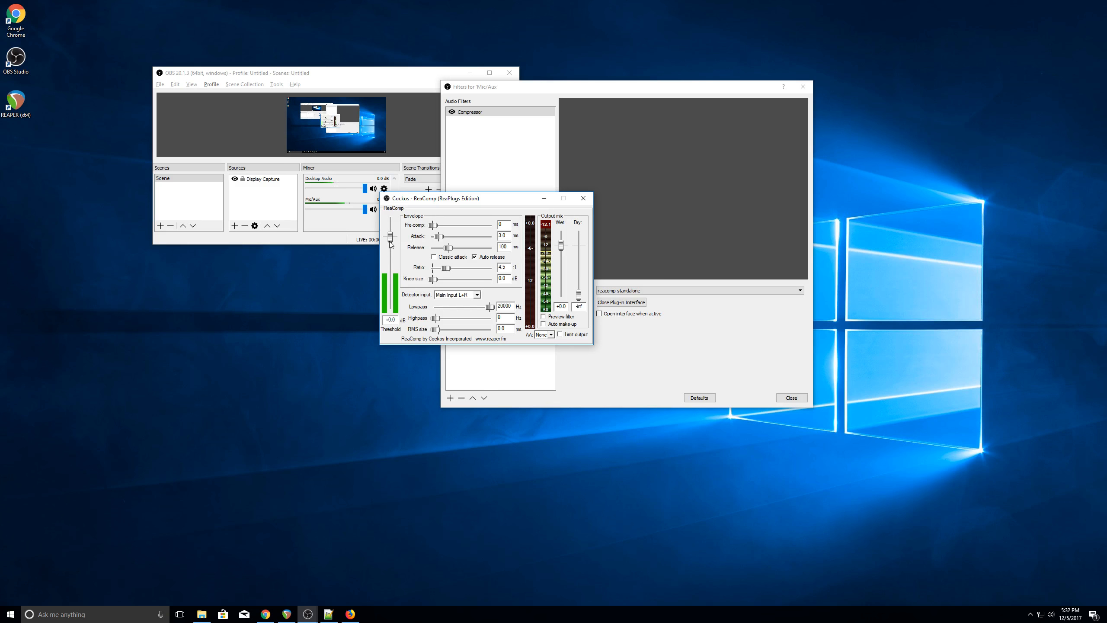
- Set the ReaComp threshold to -22 dB and enable auto make-up gain
left_click_drag(389, 244, 389, 272)
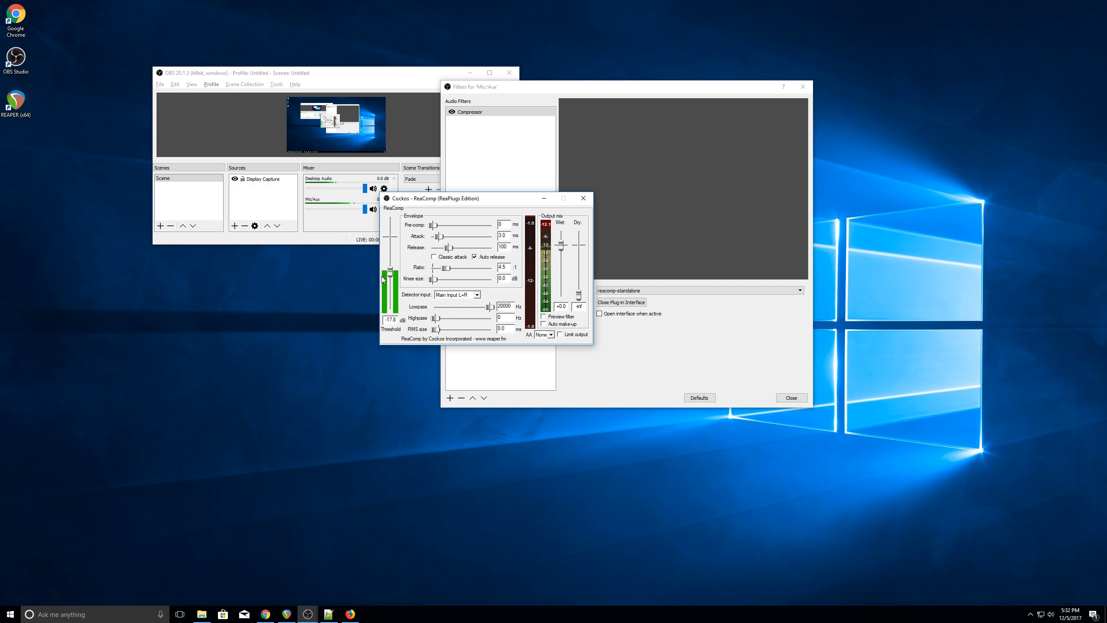
left_click_drag(390, 271, 390, 279)
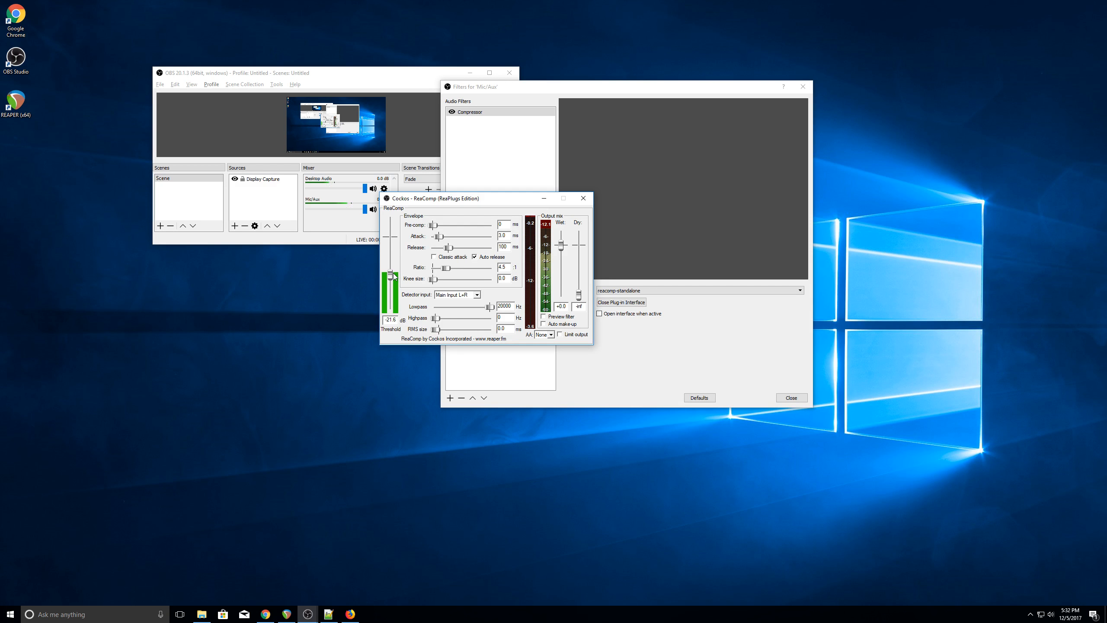
left_click_drag(390, 291, 389, 275)
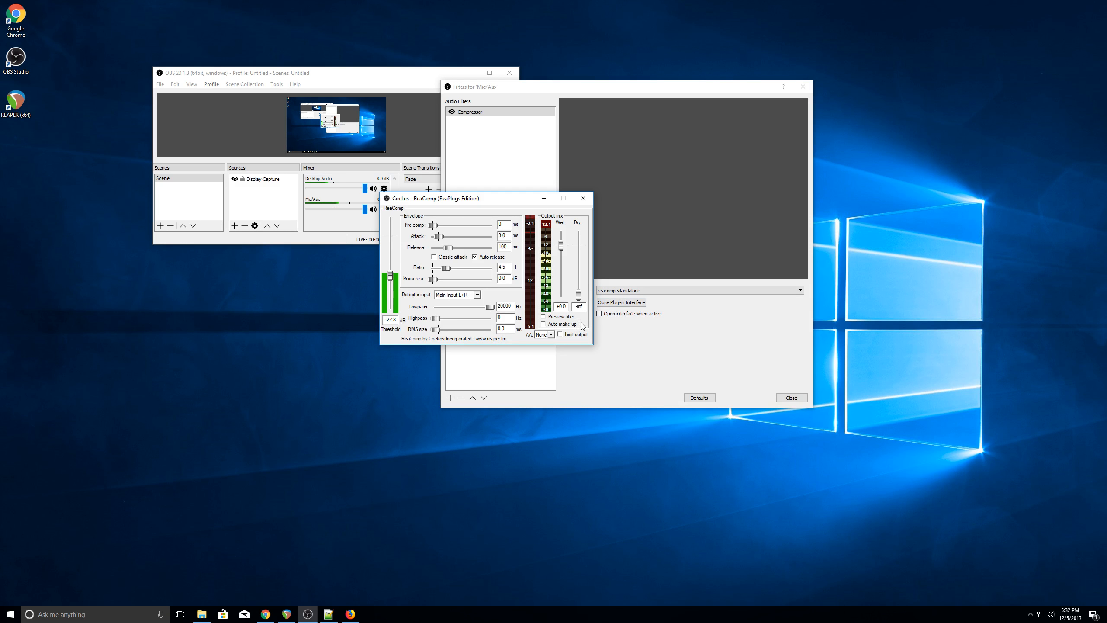
left_click(544, 323)
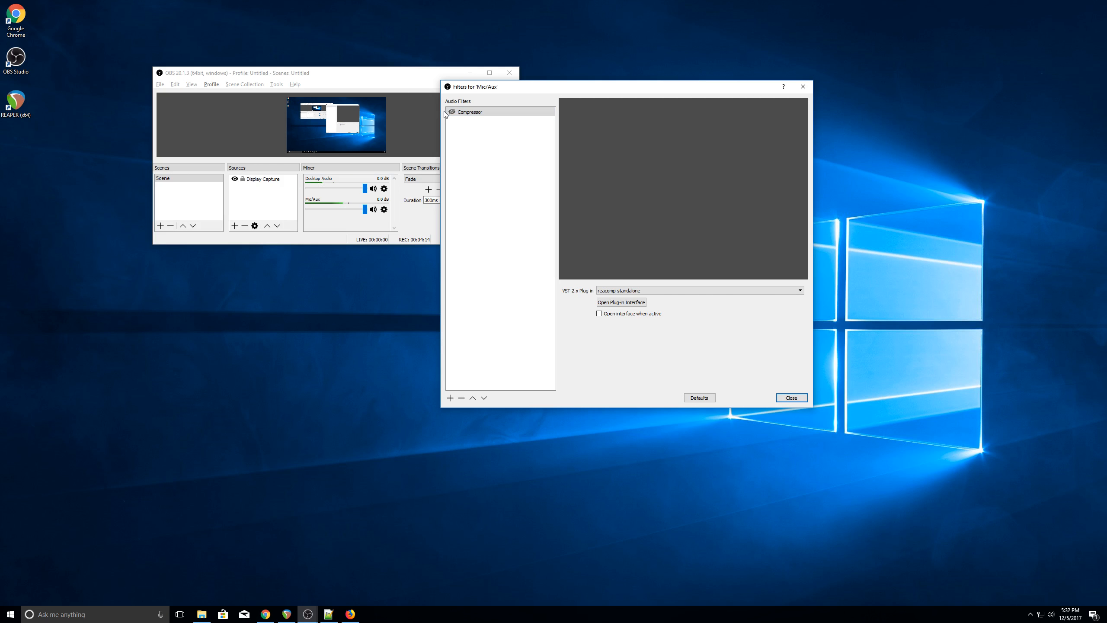
- Move the Filters window below OBS and show the REAPER Microphone Processing video in Firefox
left_click(470, 112)
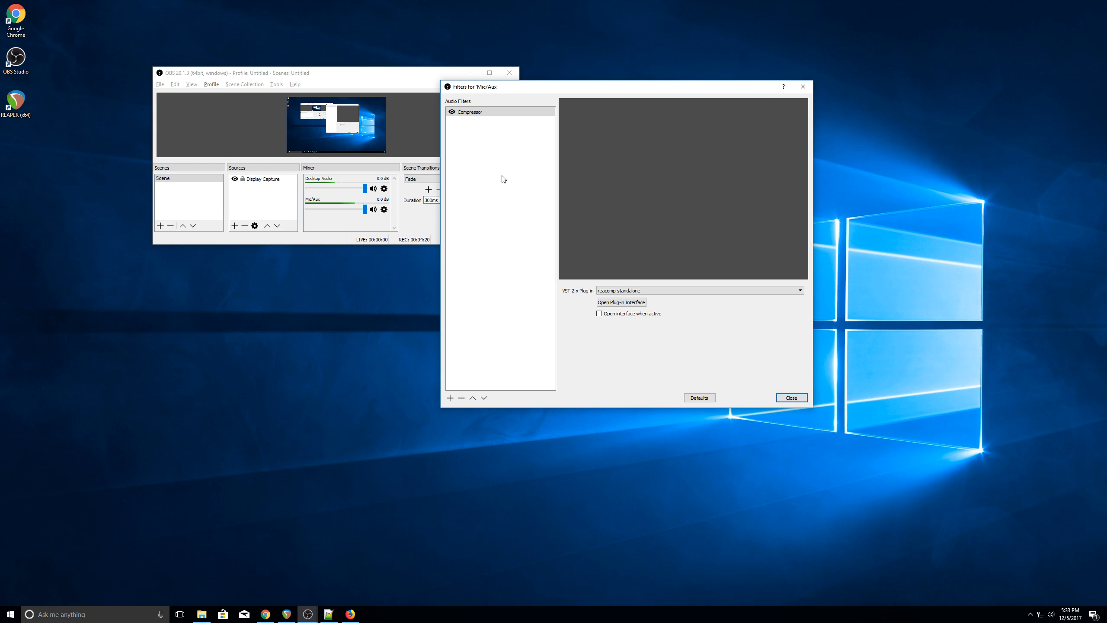
left_click_drag(473, 86, 180, 229)
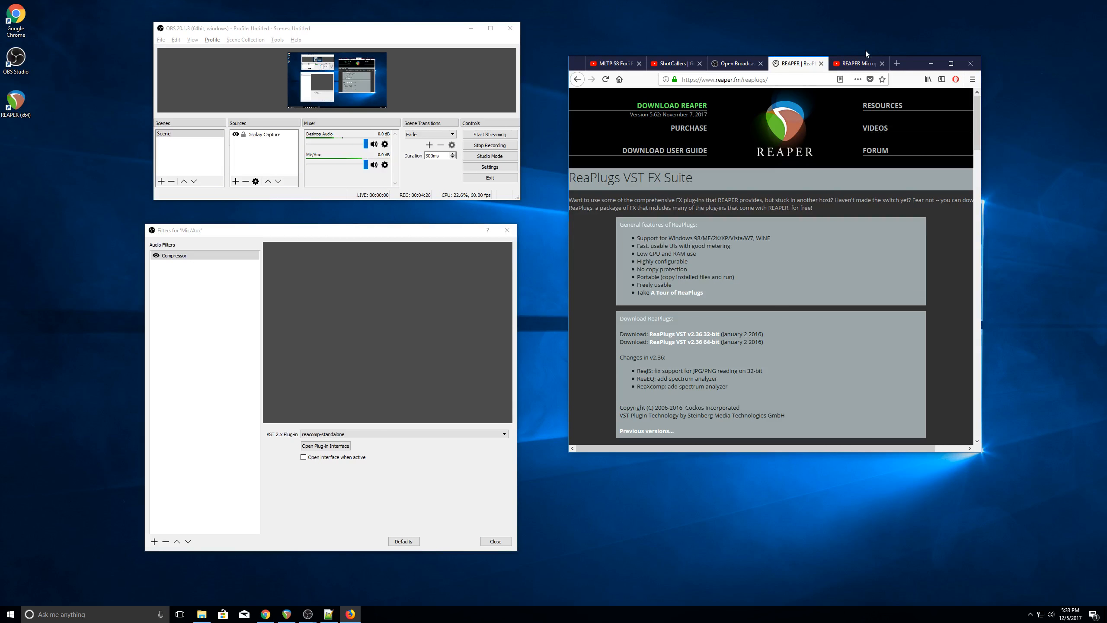
left_click(855, 63)
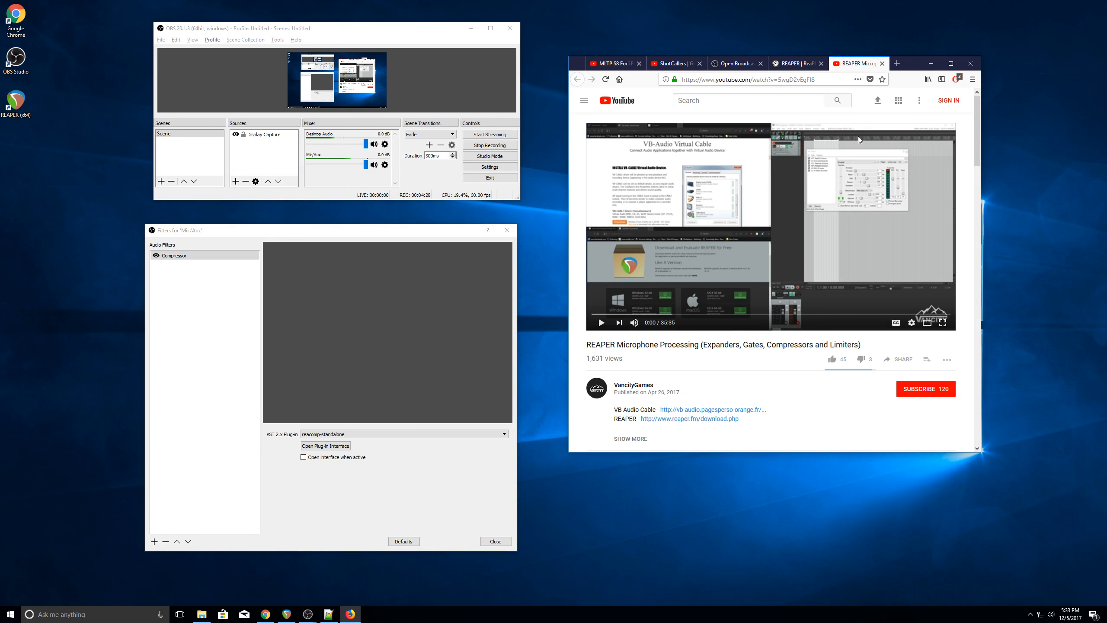